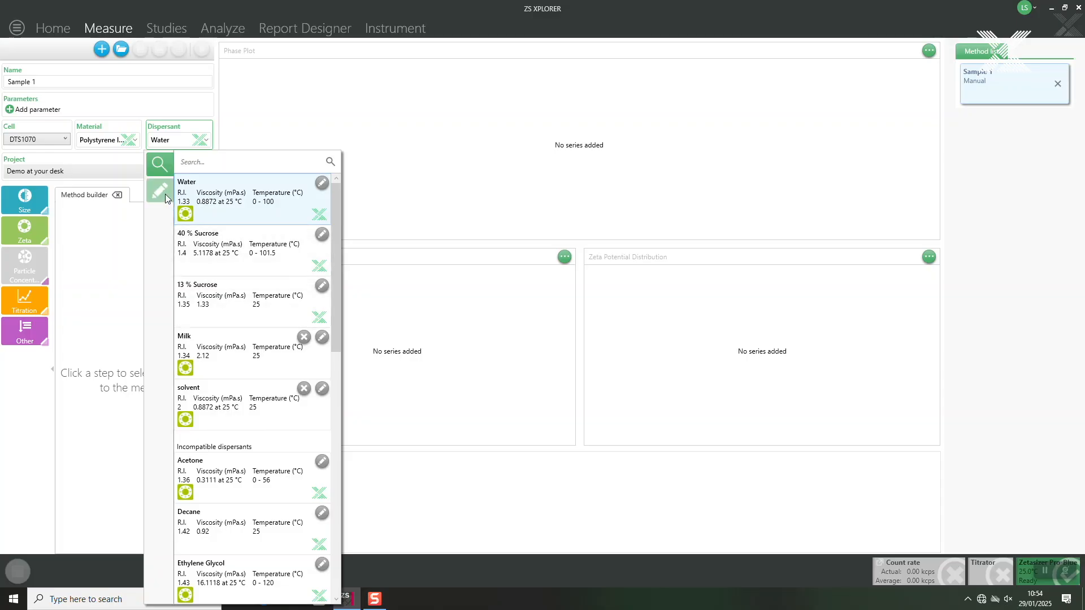
mouse_move(159, 192)
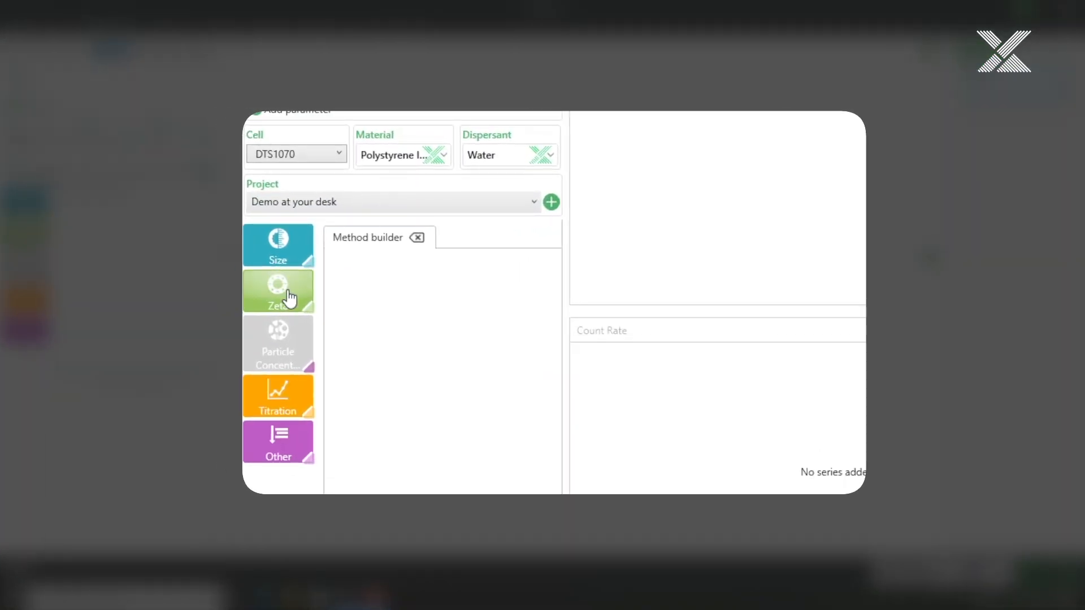
Add a Zeta measurement step with 0 s equilibration time and start the run.
click(278, 291)
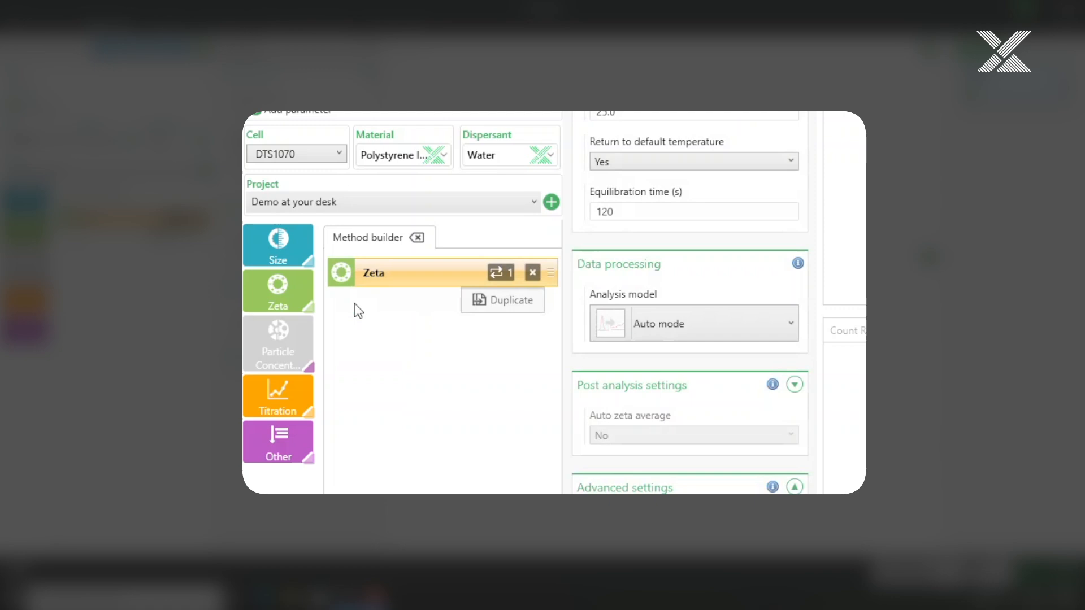
click(500, 271)
text(0)
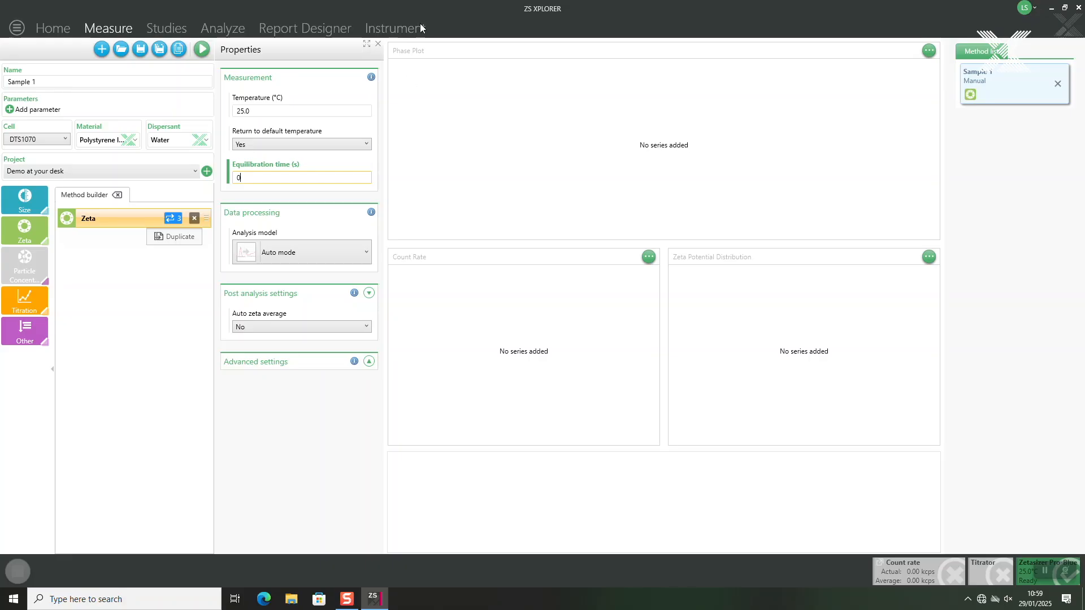
click(201, 50)
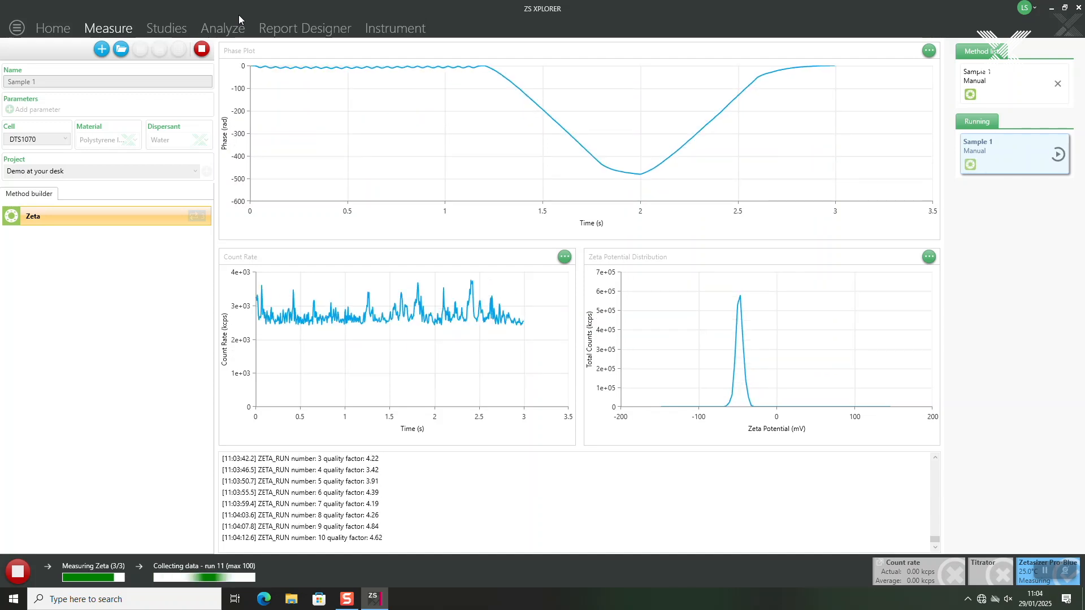
Switch to the Analyze workspace to review the three Sample 1 zeta records.
click(222, 28)
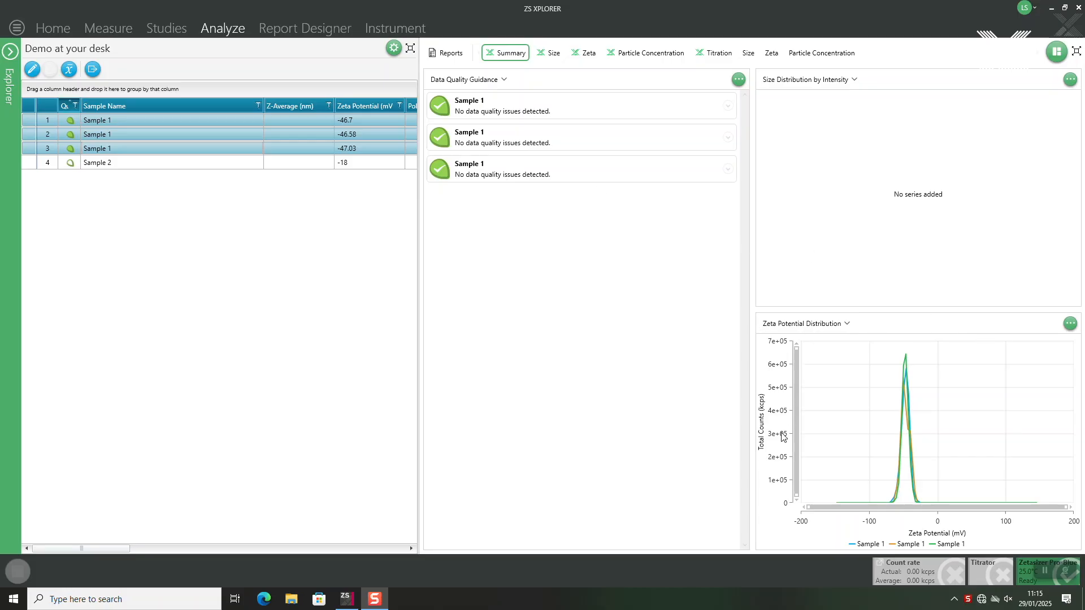
mouse_move(600, 412)
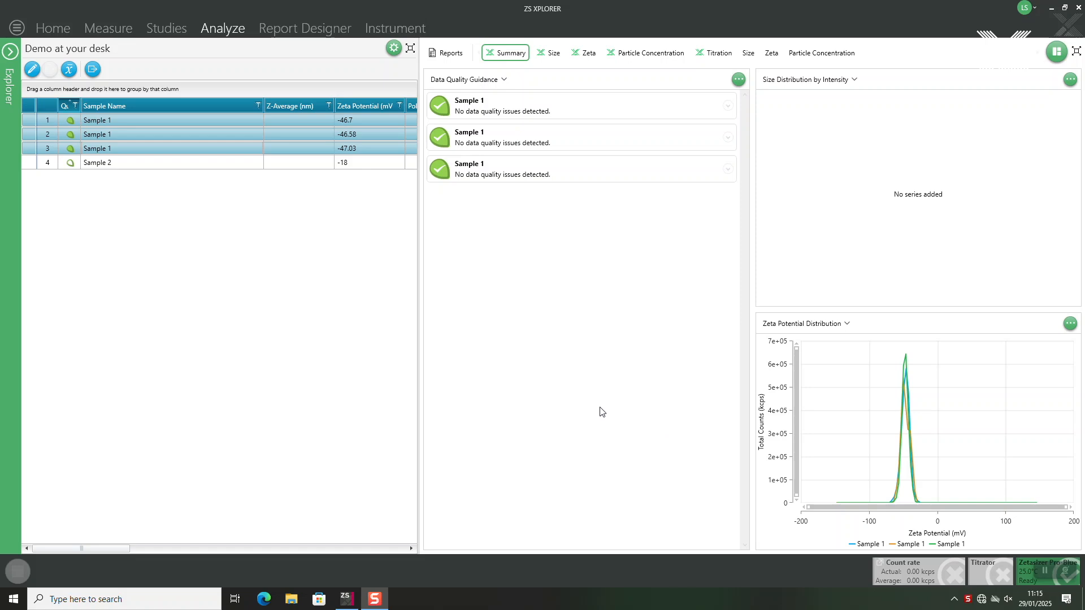
click(97, 162)
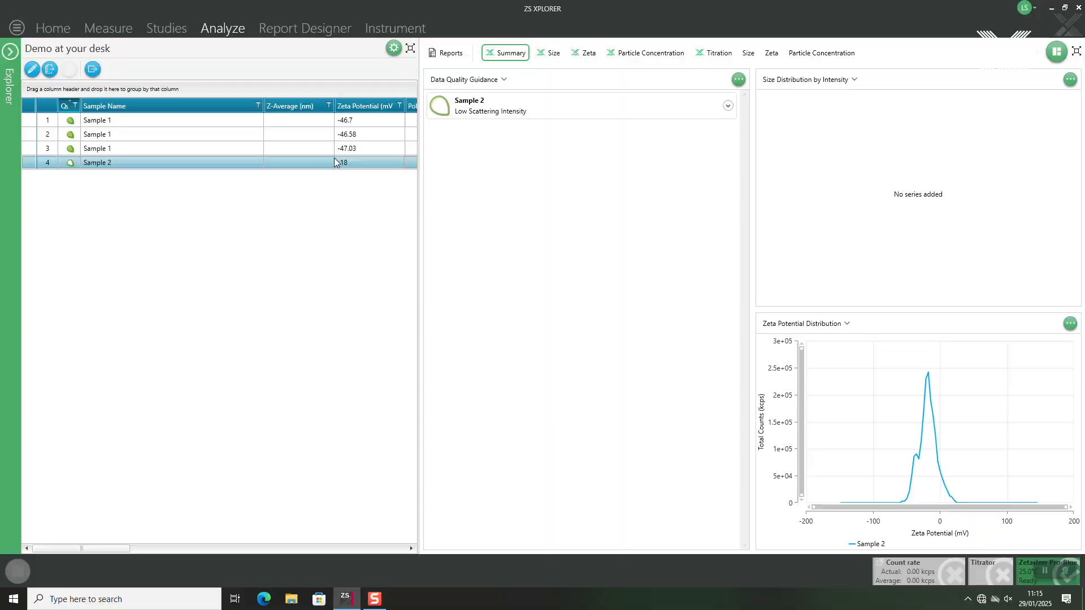
click(727, 105)
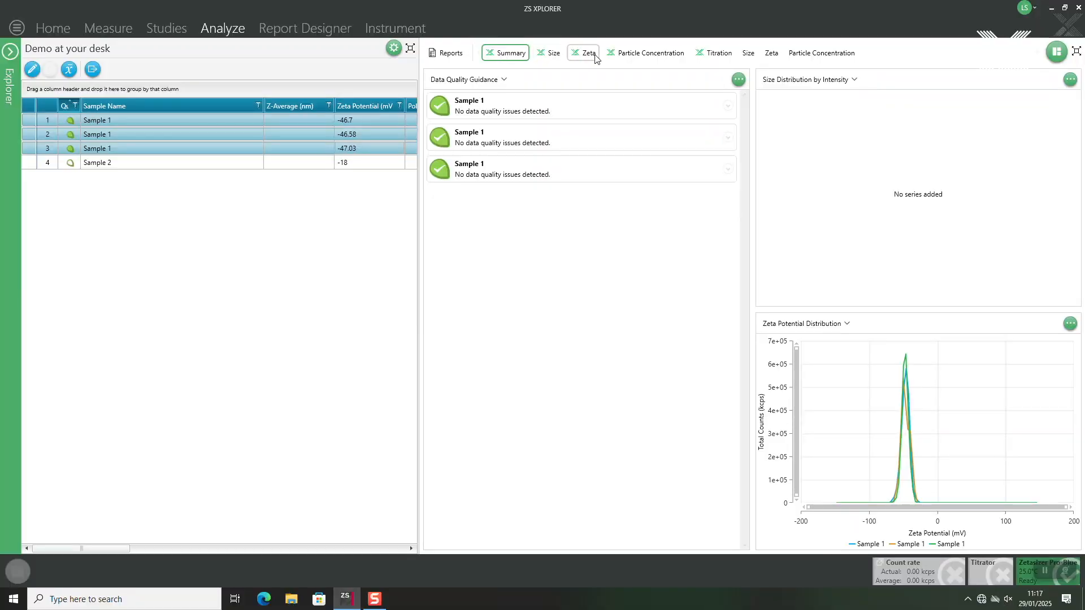
Show the Zeta report for the three Sample 1 records (mean -46.77 mV).
click(589, 53)
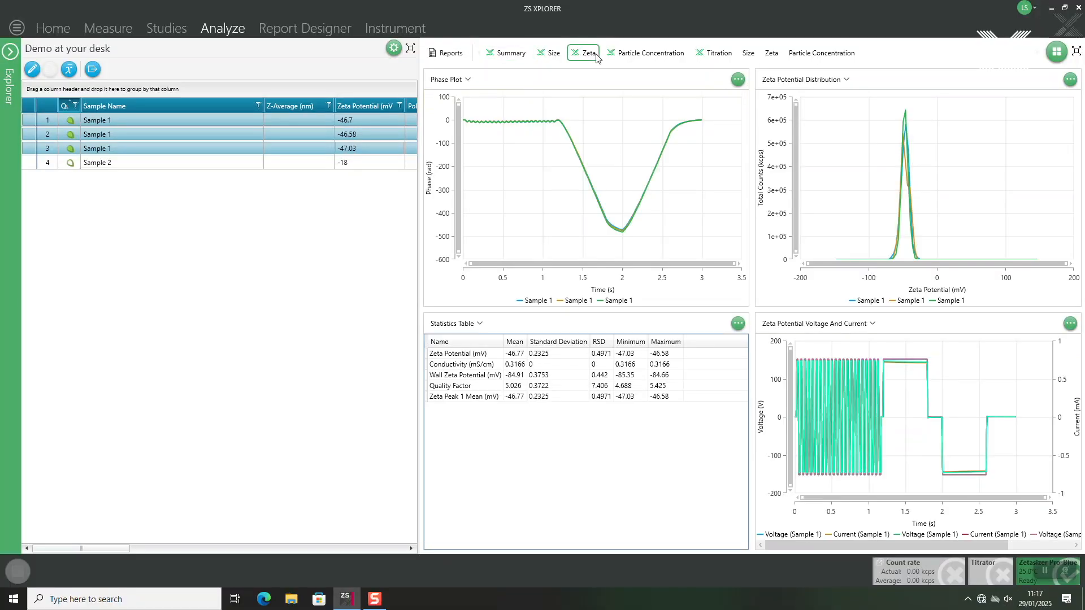
mouse_move(567, 95)
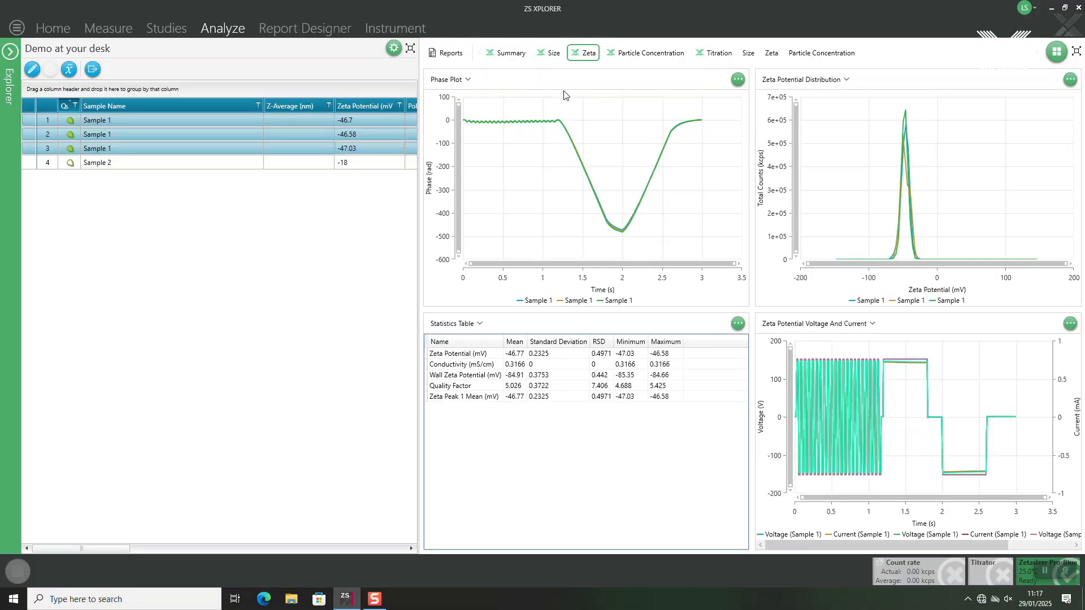
mouse_move(834, 124)
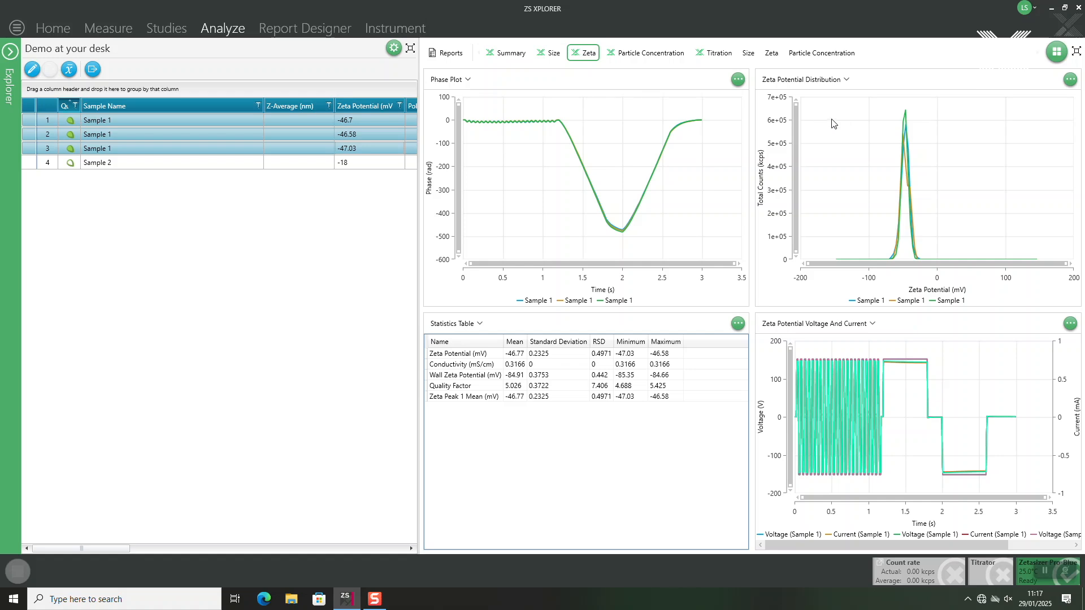